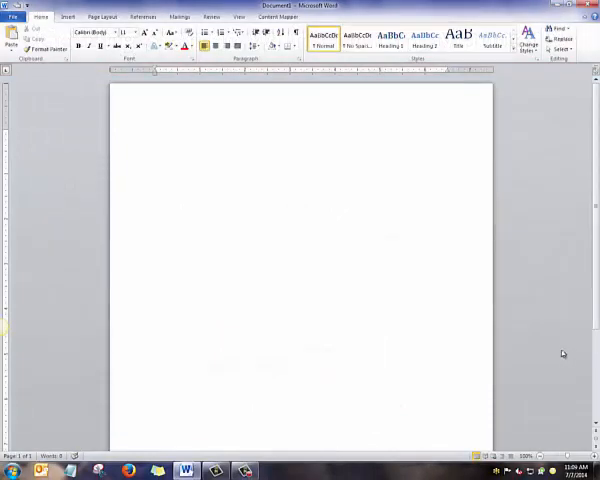
Start a new document from the Content Mapper ribbon tab.
left_click(278, 17)
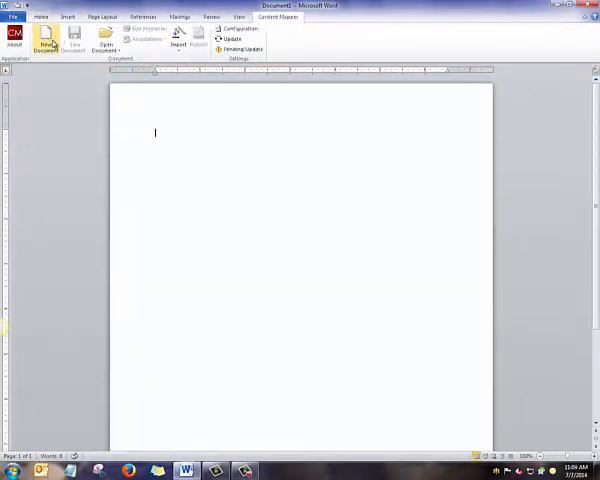
left_click(46, 38)
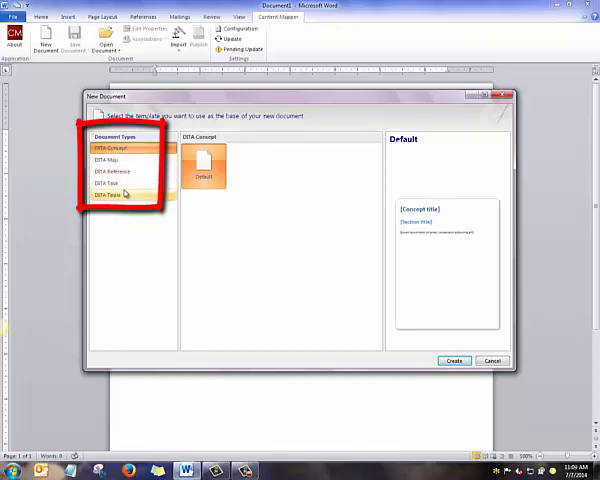
Under DITA Topic, compare templates and create the document from _New Topic.
left_click(106, 196)
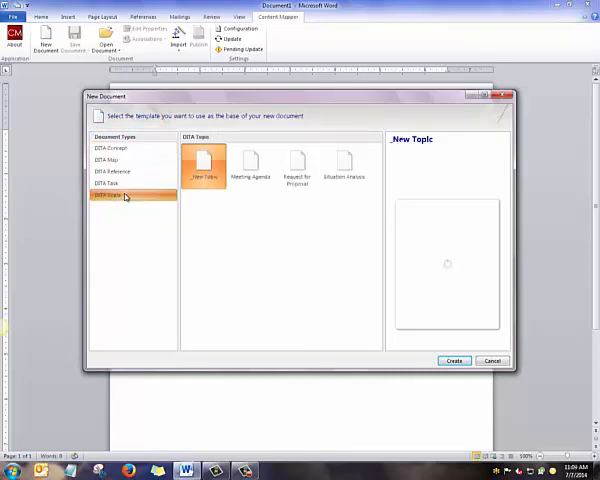
left_click(204, 162)
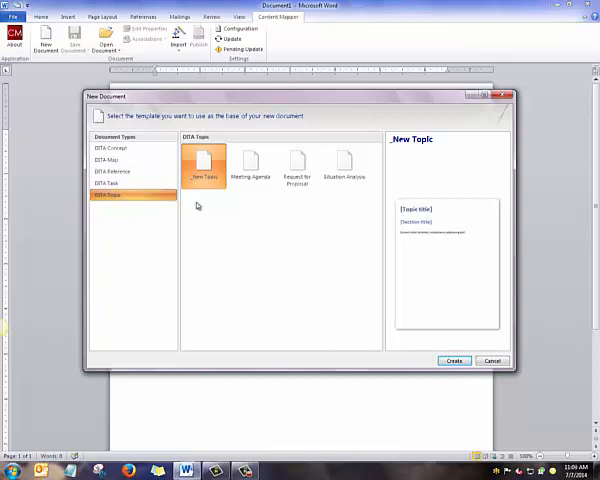
left_click(296, 165)
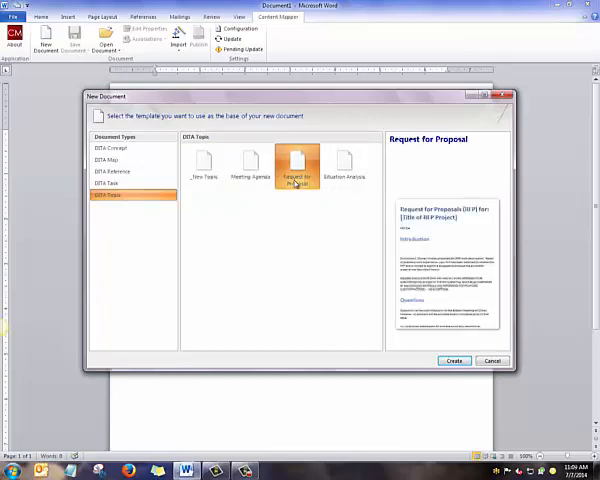
left_click(204, 165)
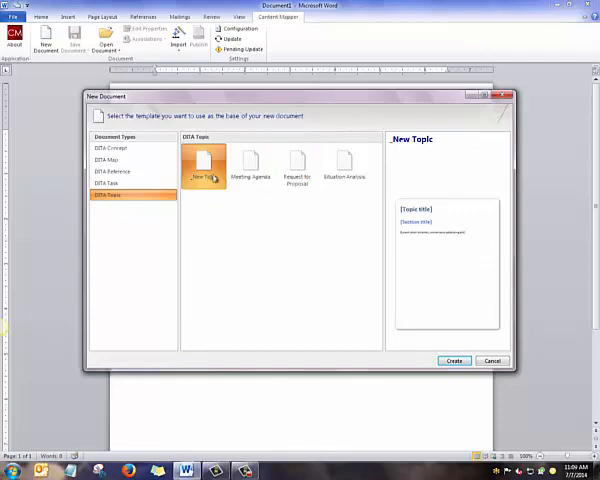
left_click(453, 361)
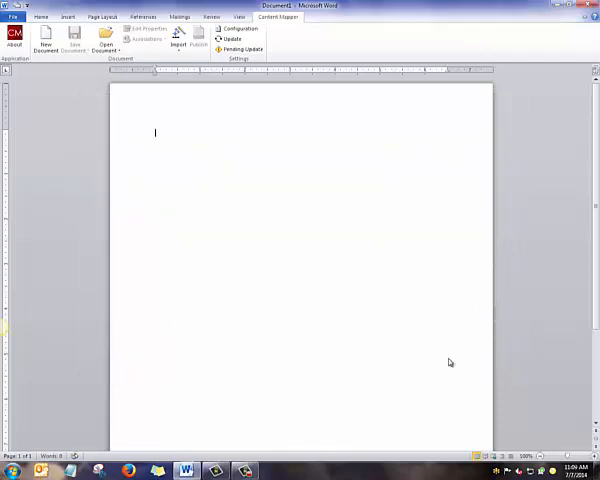
Let the new DITA topic with placeholder title, short description and section load.
left_click(45, 38)
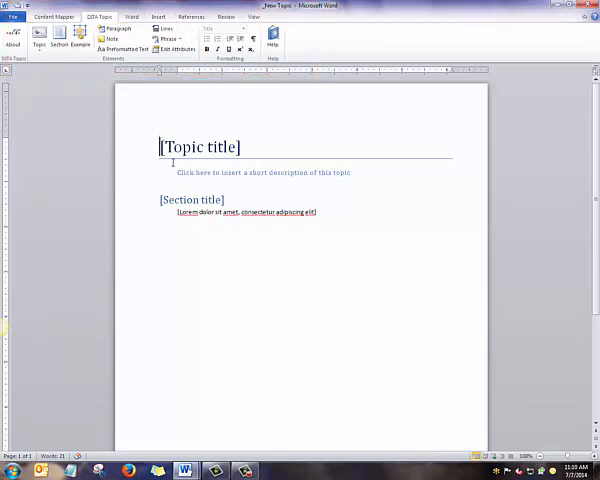
Type the topic title 'Pampered Pet' into the title placeholder.
type("Pampered Pets, Inc. Business Plan")
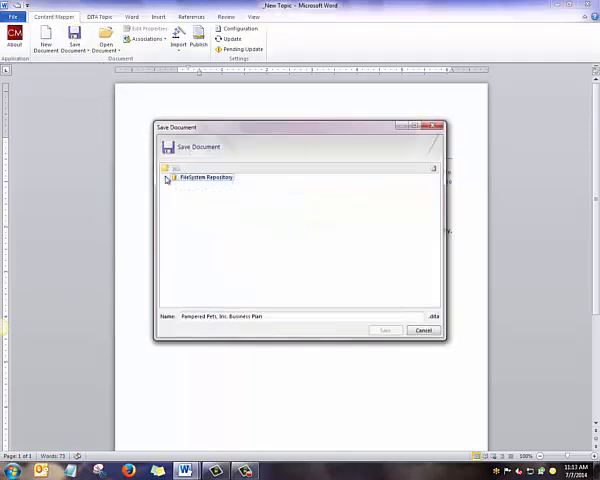
Save the topic into the Pampered Pets Inc folder of FileSystem Repository.
left_click(167, 177)
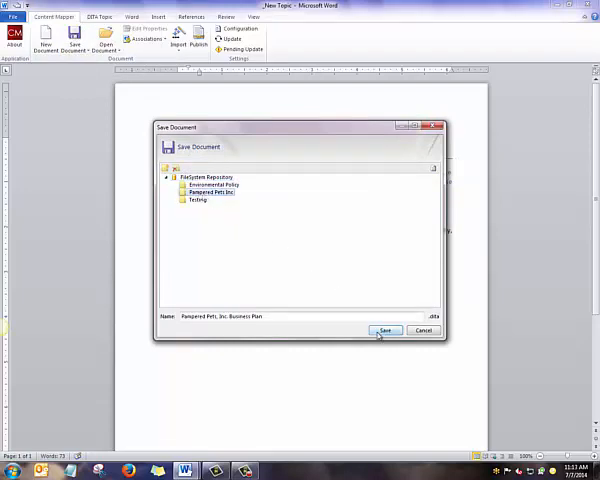
left_click(385, 330)
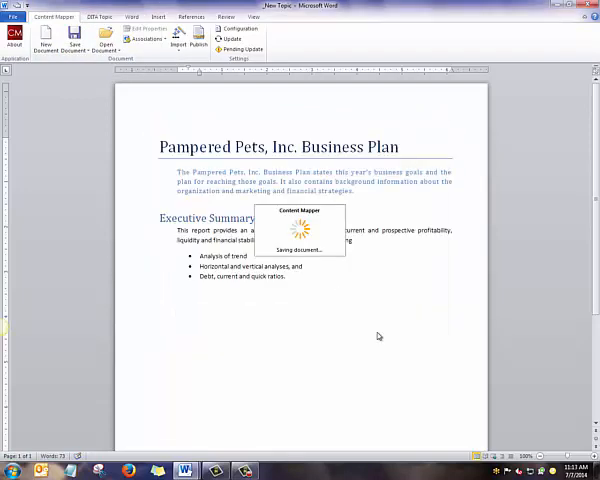